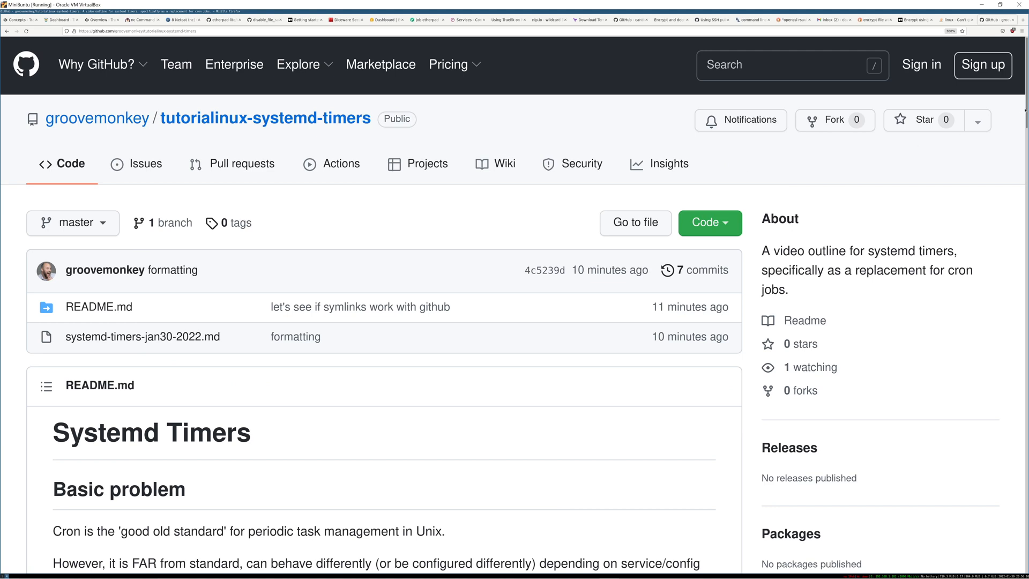
Read down through the systemd timers tutorial README before opening the crontab
{"action": "scroll", "scroll_direction": "down", "scroll_amount": 3}
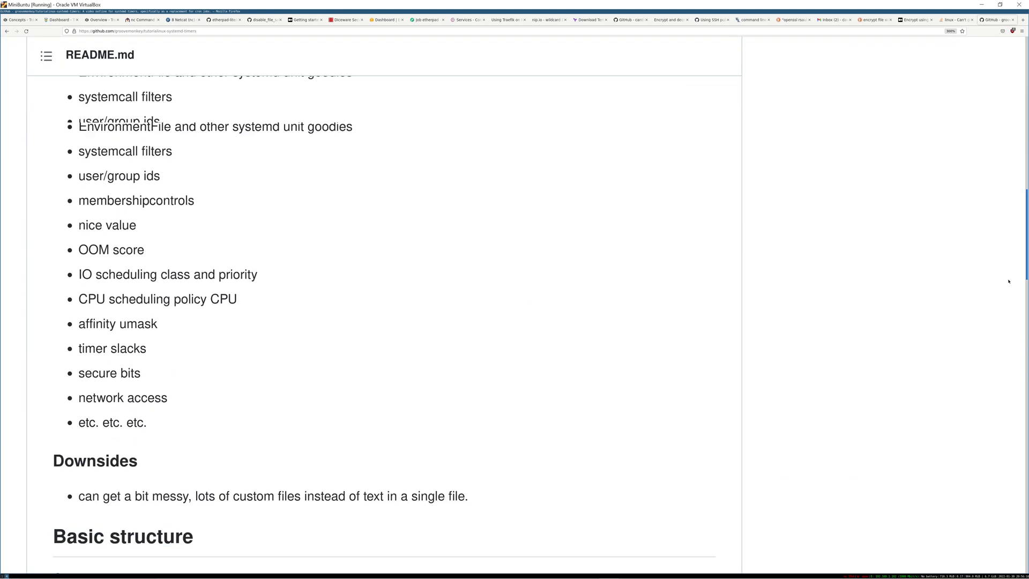
{"action": "scroll", "scroll_direction": "down", "scroll_amount": 3}
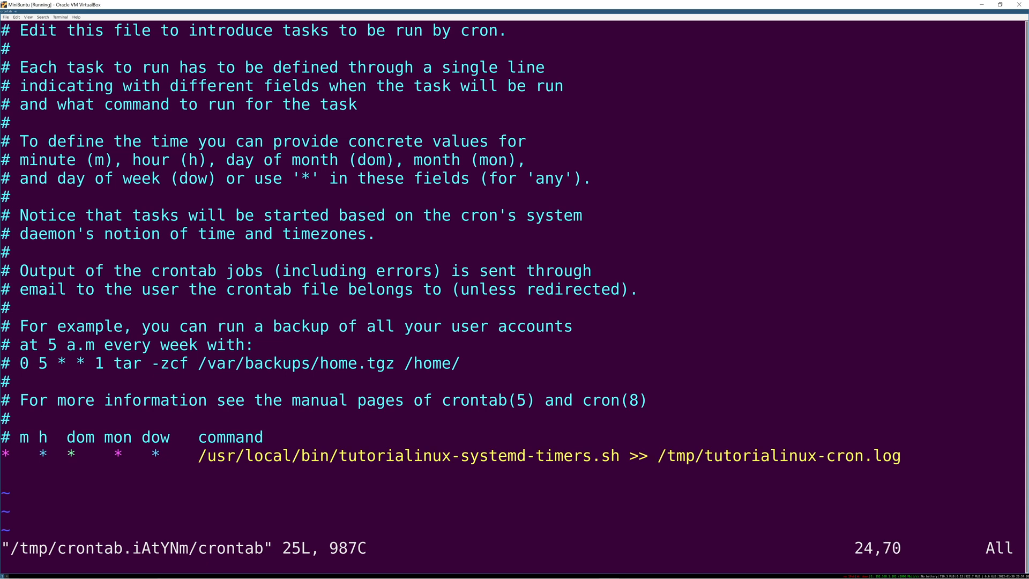
Quit the crontab in vim with :q, leaving the tutorialinux entry unchanged
{"action": "key", "text": "Right"}
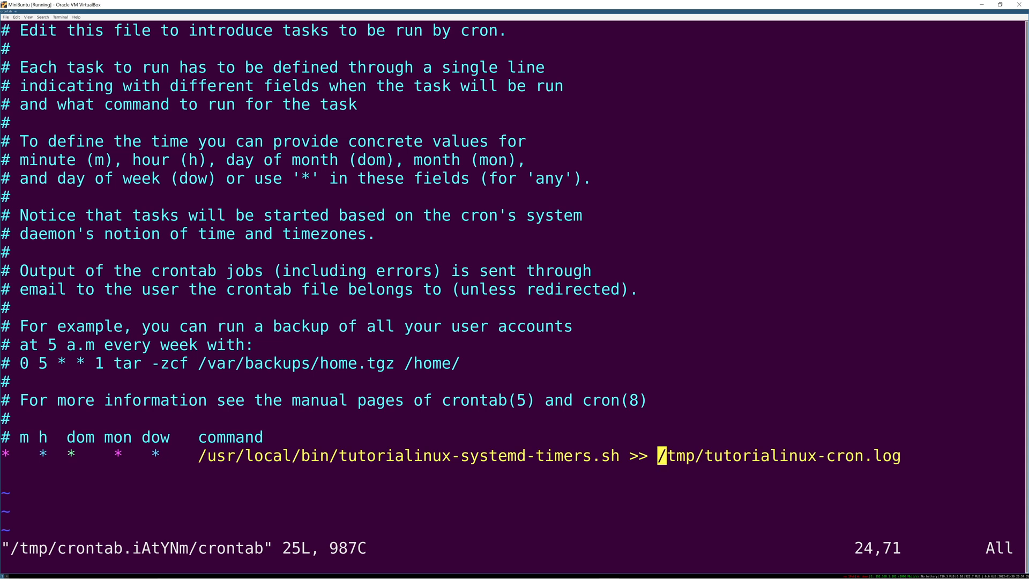
{"action": "type", "text": ":q"}
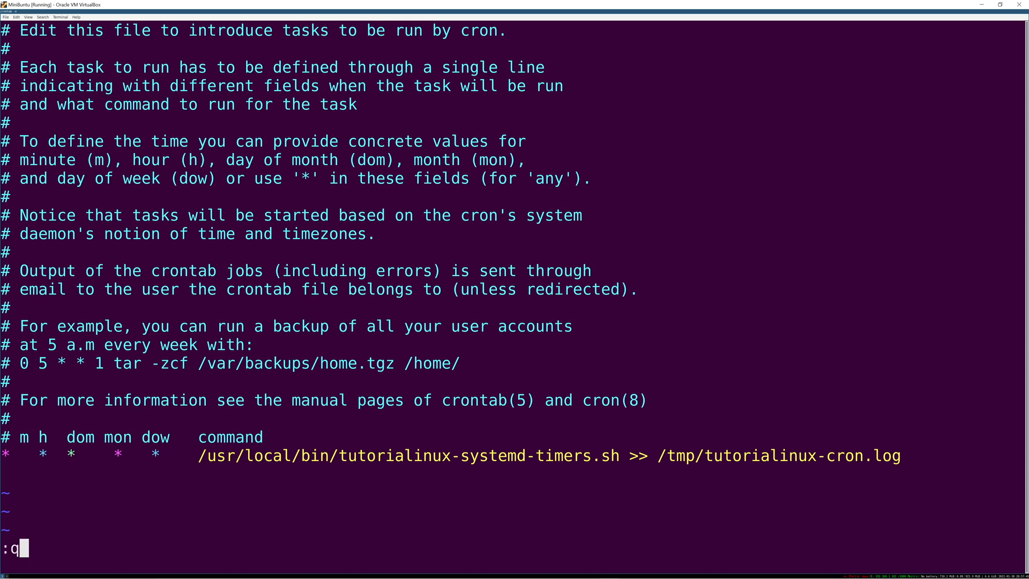
{"action": "key", "text": "Return"}
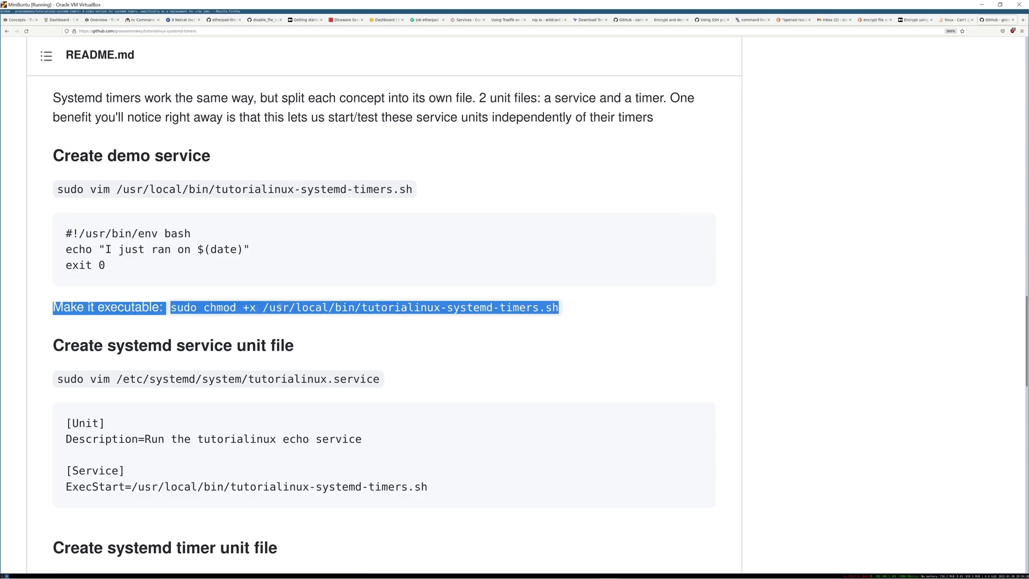
Review the README's demo service section before reopening the crontab
{"action": "scroll", "scroll_direction": "down", "scroll_amount": 3}
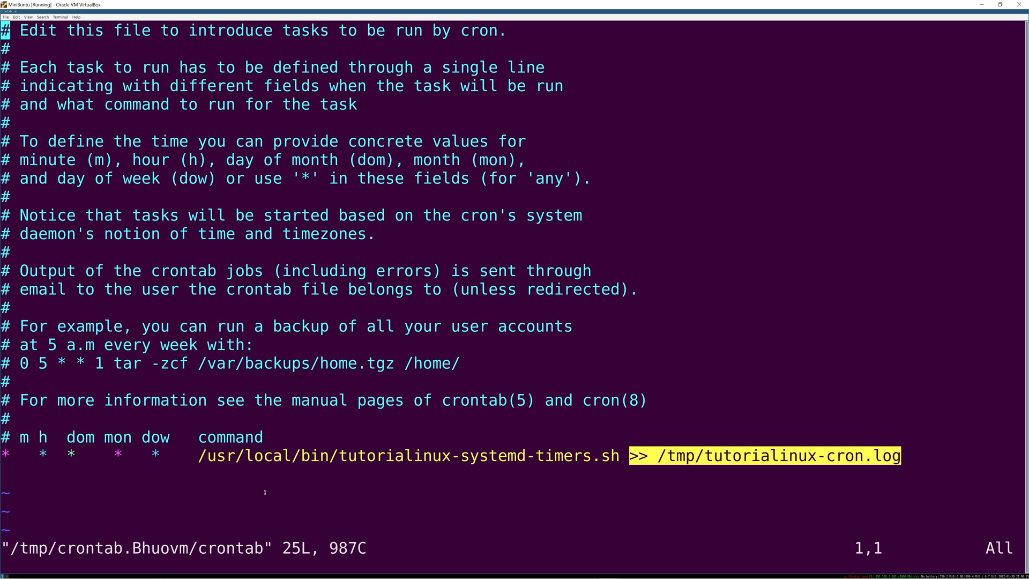
Quit the crontab again with :q and return to the README's unit file sections
{"action": "type", "text": ":q"}
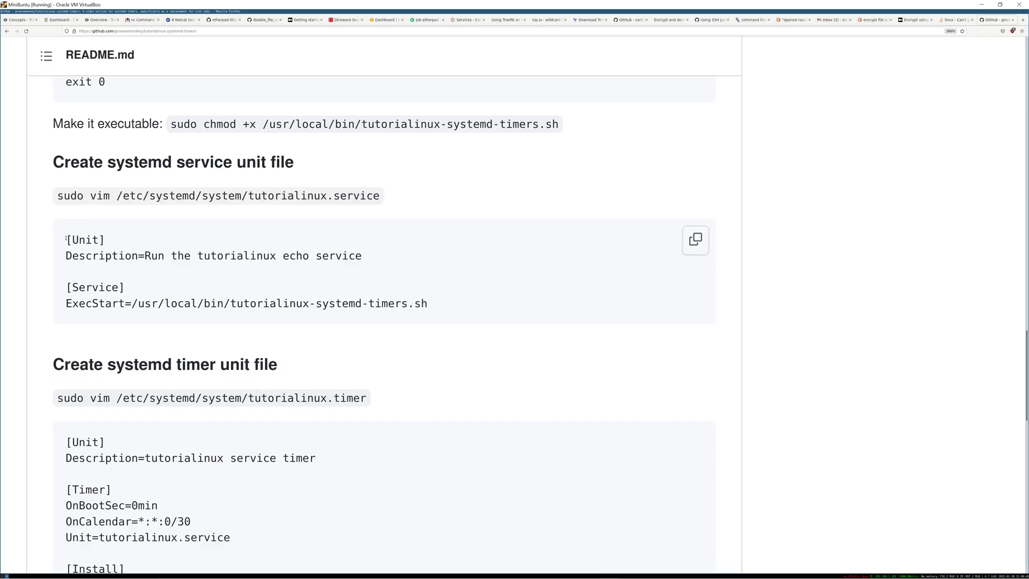
Select the sudo vim command that creates tutorialinux.timer in the README
{"action": "left_click_drag", "start_coordinate": [65, 239], "coordinate": [134, 287]}
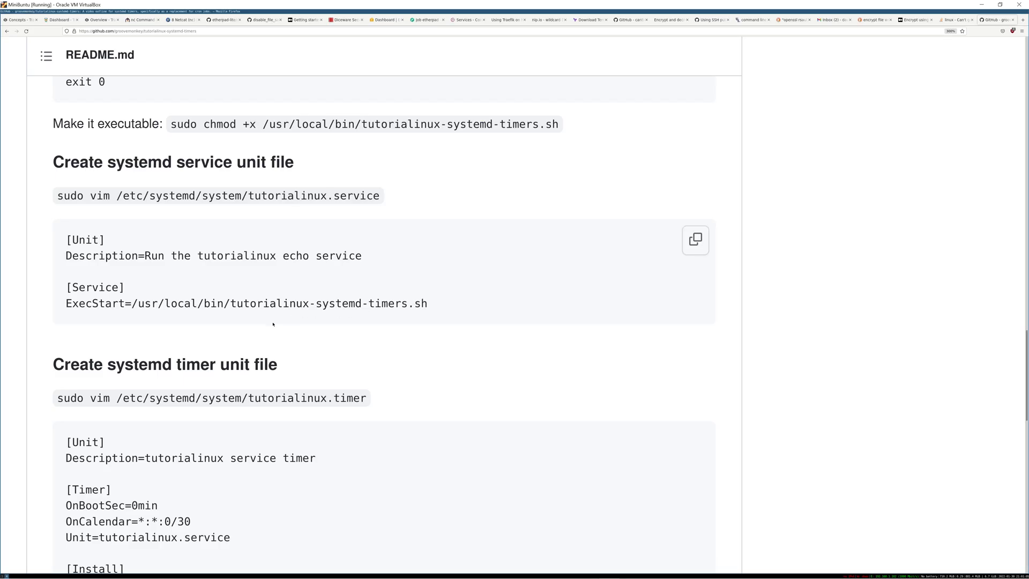
{"action": "scroll", "scroll_direction": "down", "scroll_amount": 3}
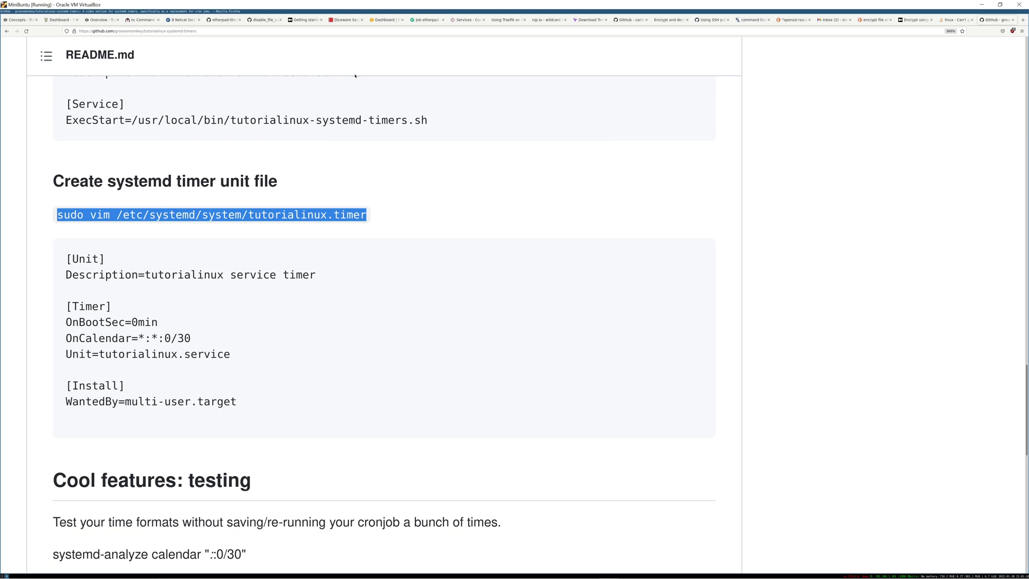
{"action": "mouse_move", "coordinate": [351, 189]}
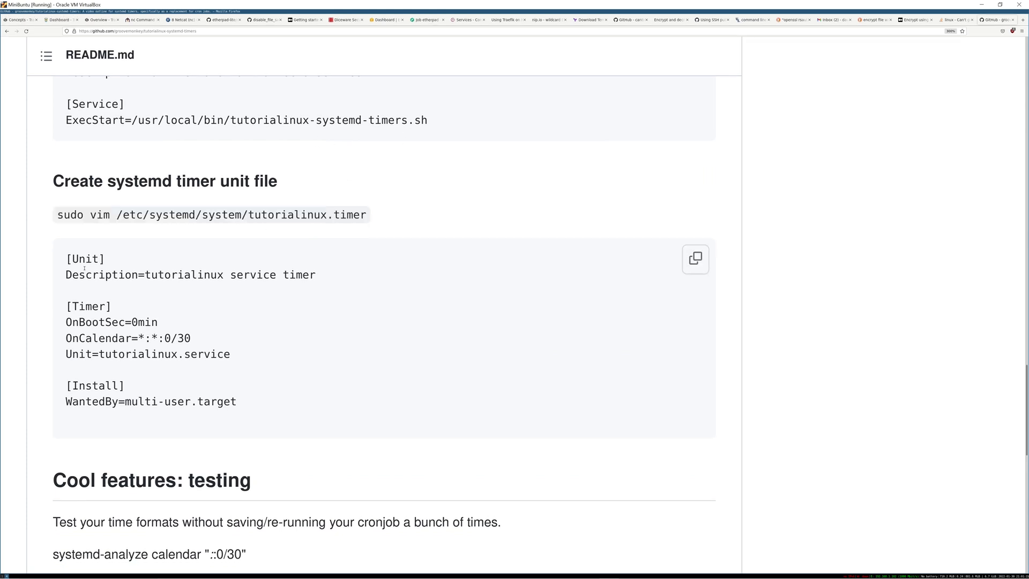
Select the Unit=tutorialinux.service line in the timer unit example
{"action": "double_click", "coordinate": [83, 259]}
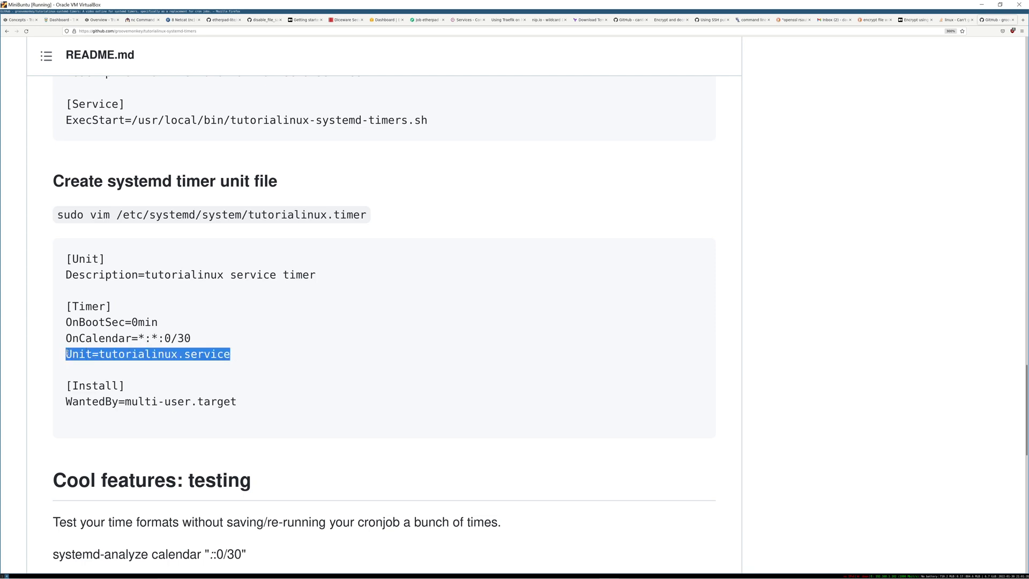
{"action": "mouse_move", "coordinate": [243, 338]}
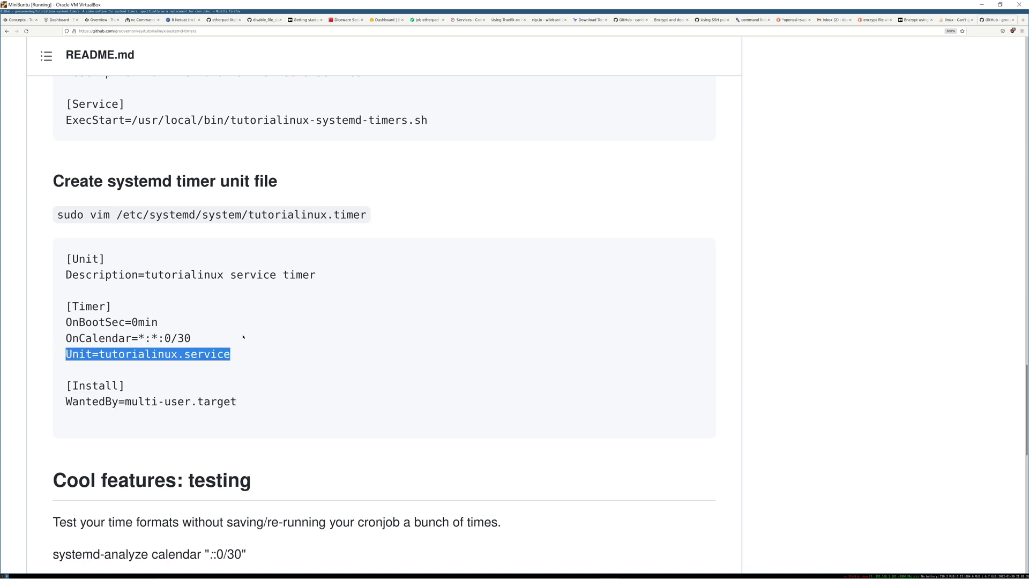
{"action": "scroll", "scroll_direction": "up", "scroll_amount": 3}
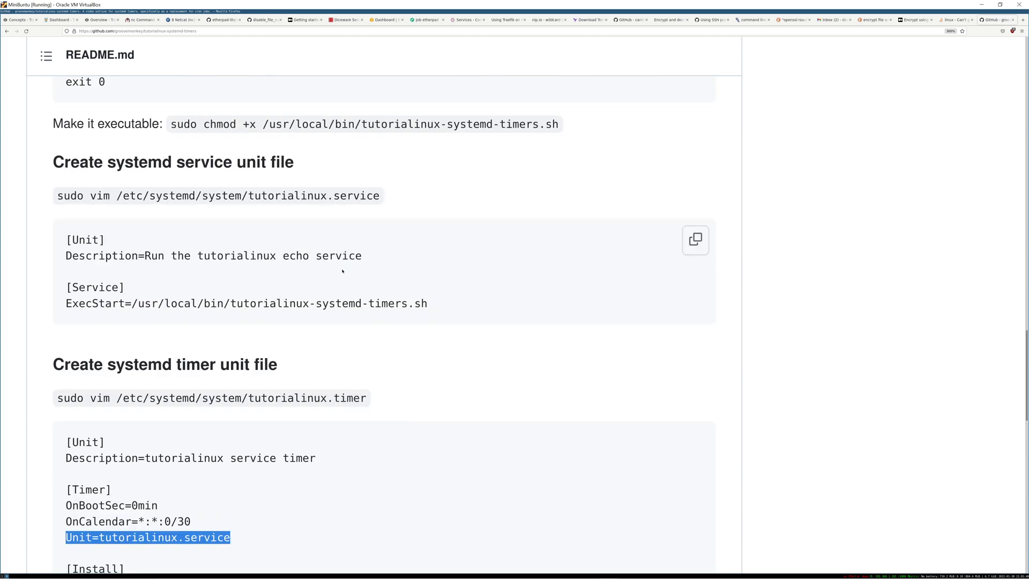
{"action": "scroll", "scroll_direction": "down", "scroll_amount": 3}
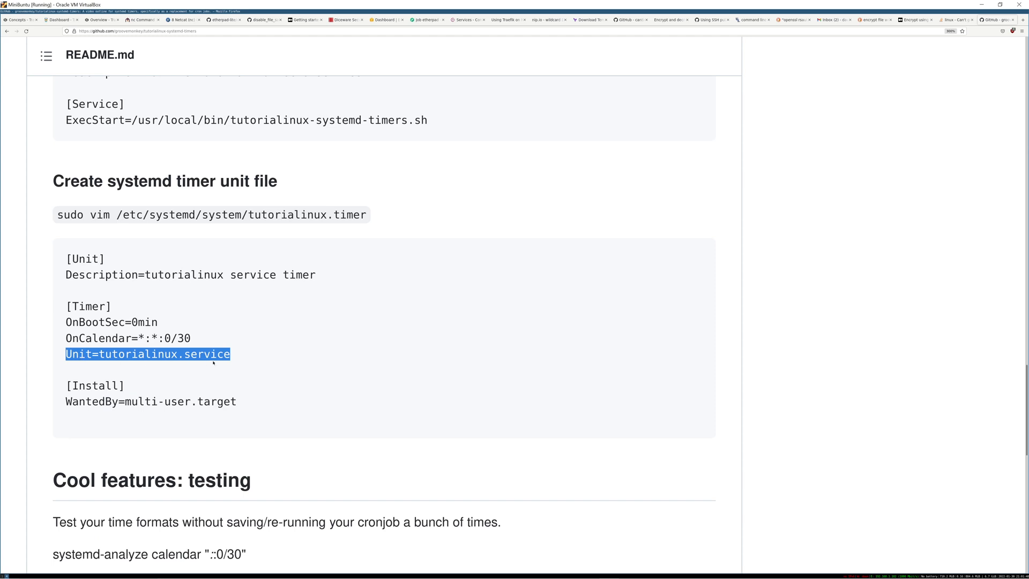
{"action": "mouse_move", "coordinate": [244, 246]}
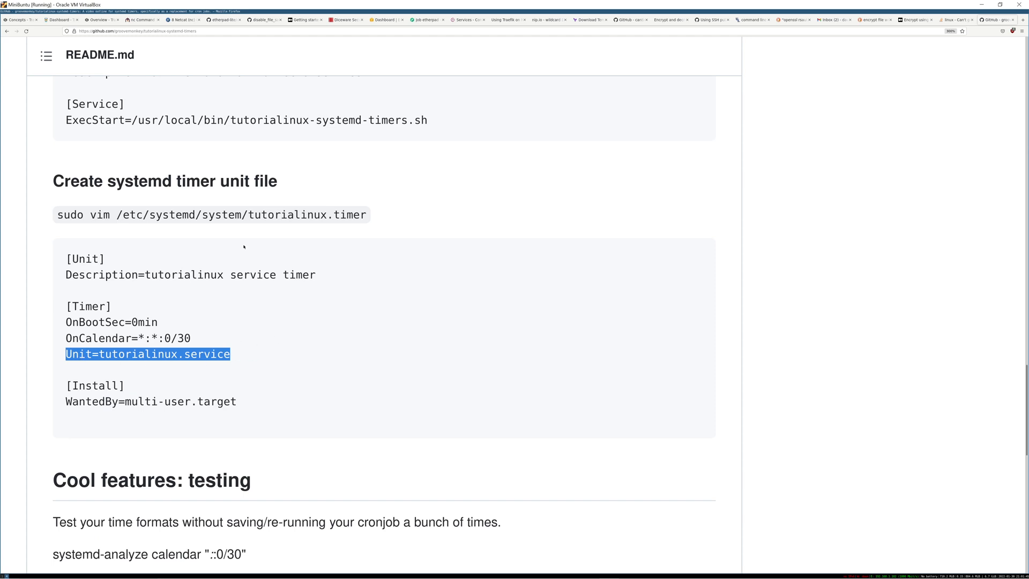
{"action": "mouse_move", "coordinate": [288, 338]}
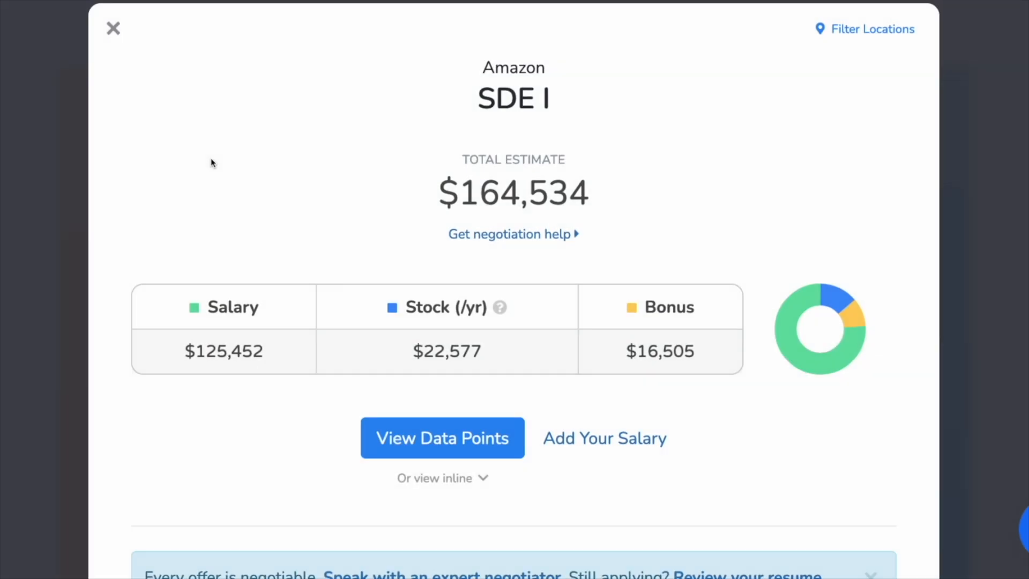
{"action": "mouse_move", "coordinate": [38, 197]}
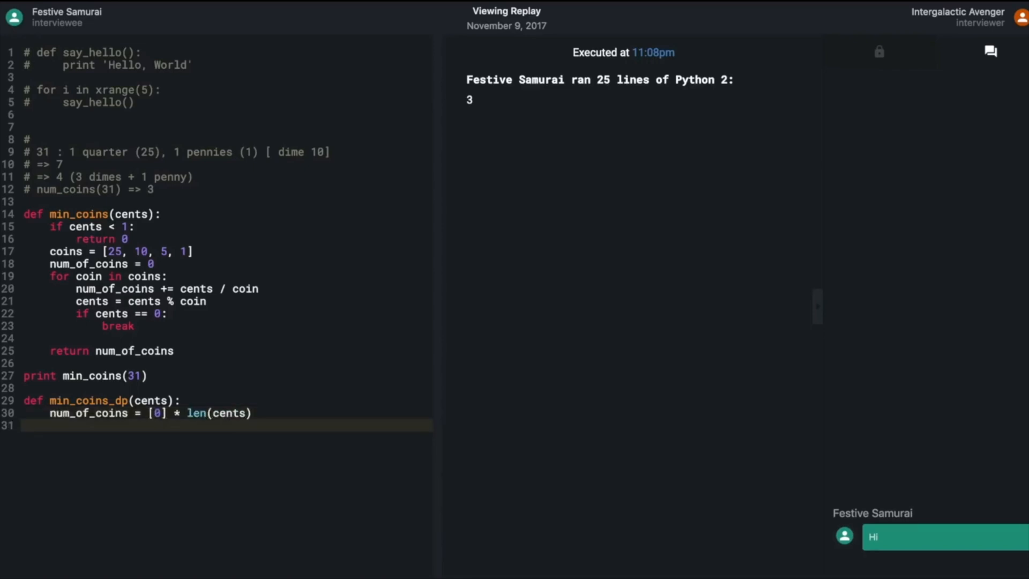
Choose Systems design as the mock interview focus on interviewing.io
{"action": "type", "text": "num_of_coun"}
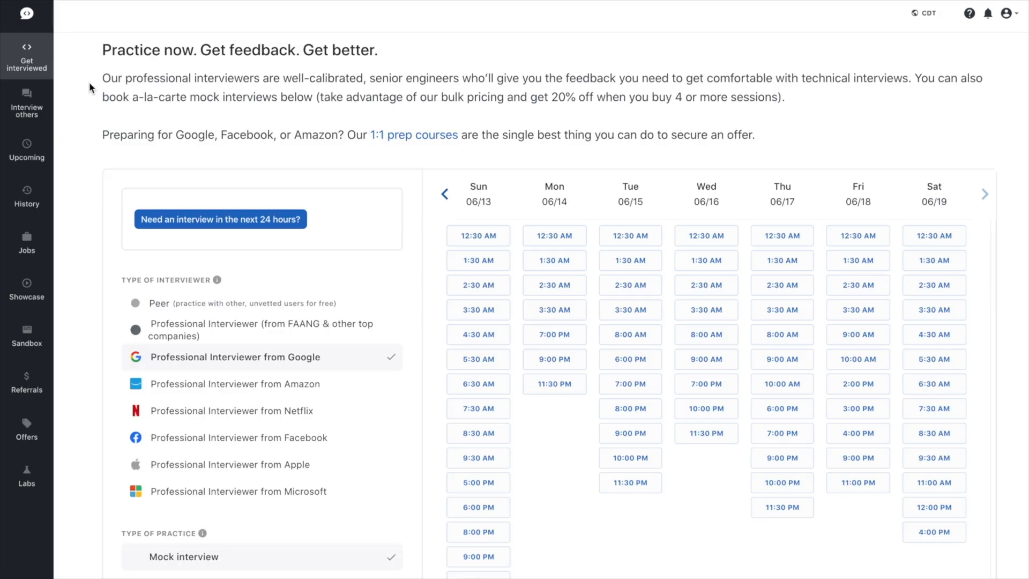
{"action": "scroll", "scroll_direction": "down", "scroll_amount": 3}
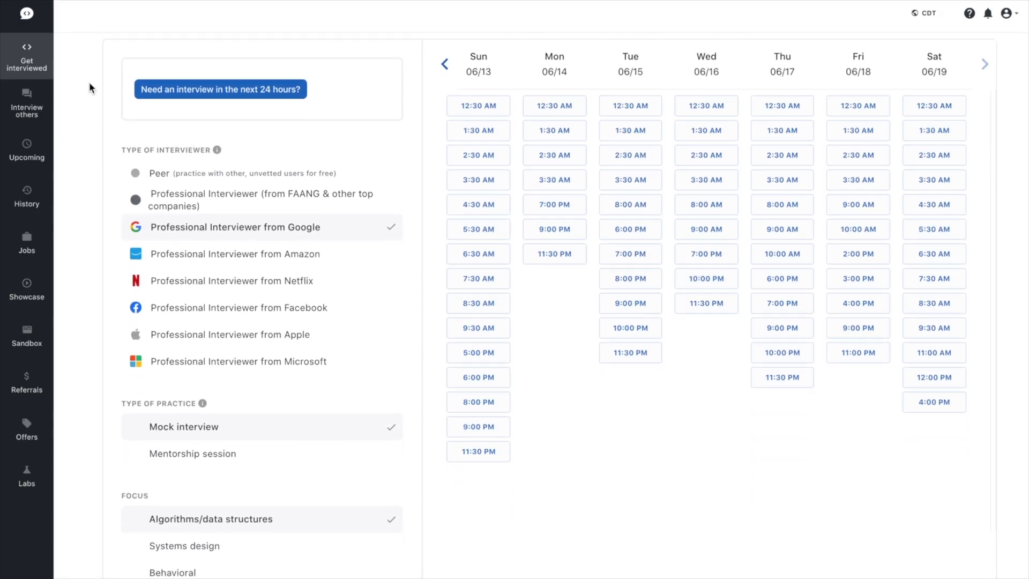
{"action": "left_click", "coordinate": [185, 537]}
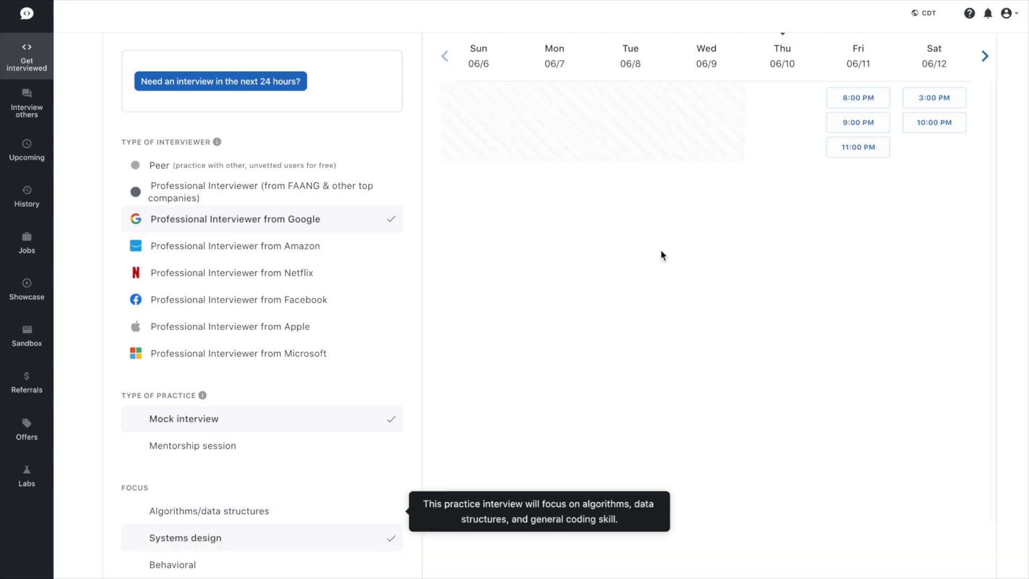